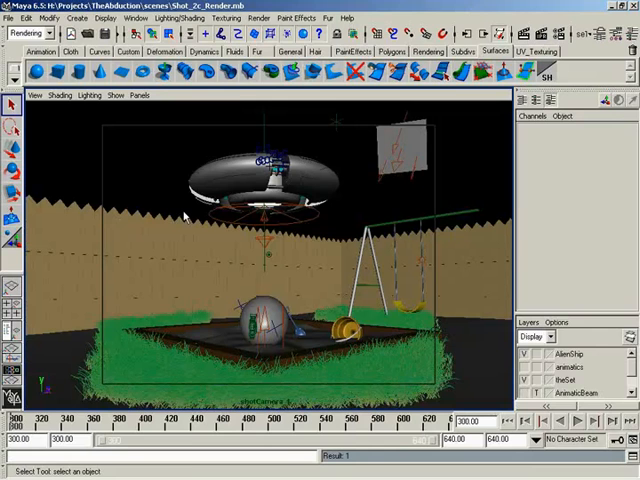
Switch the viewport from shotCamera_1 to the default persp camera via Panels > Perspective
{"action": "left_click", "coordinate": [138, 95]}
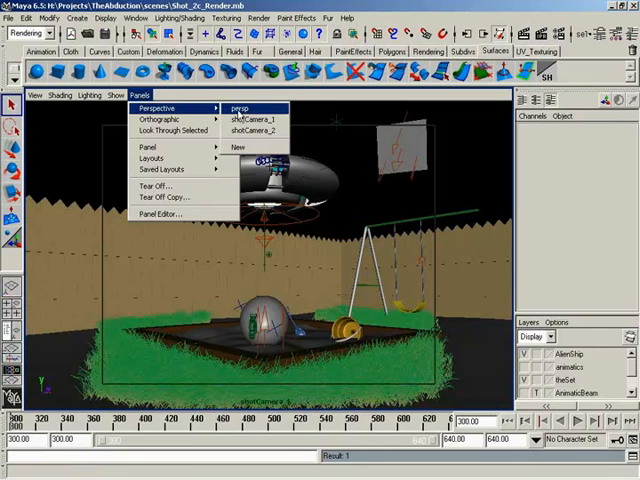
{"action": "left_click", "coordinate": [238, 108]}
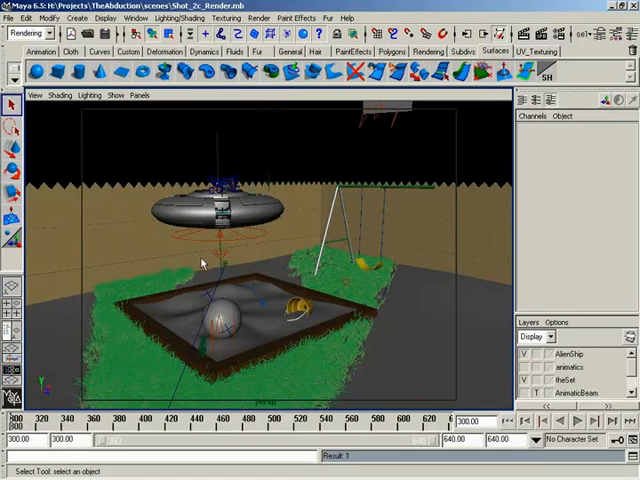